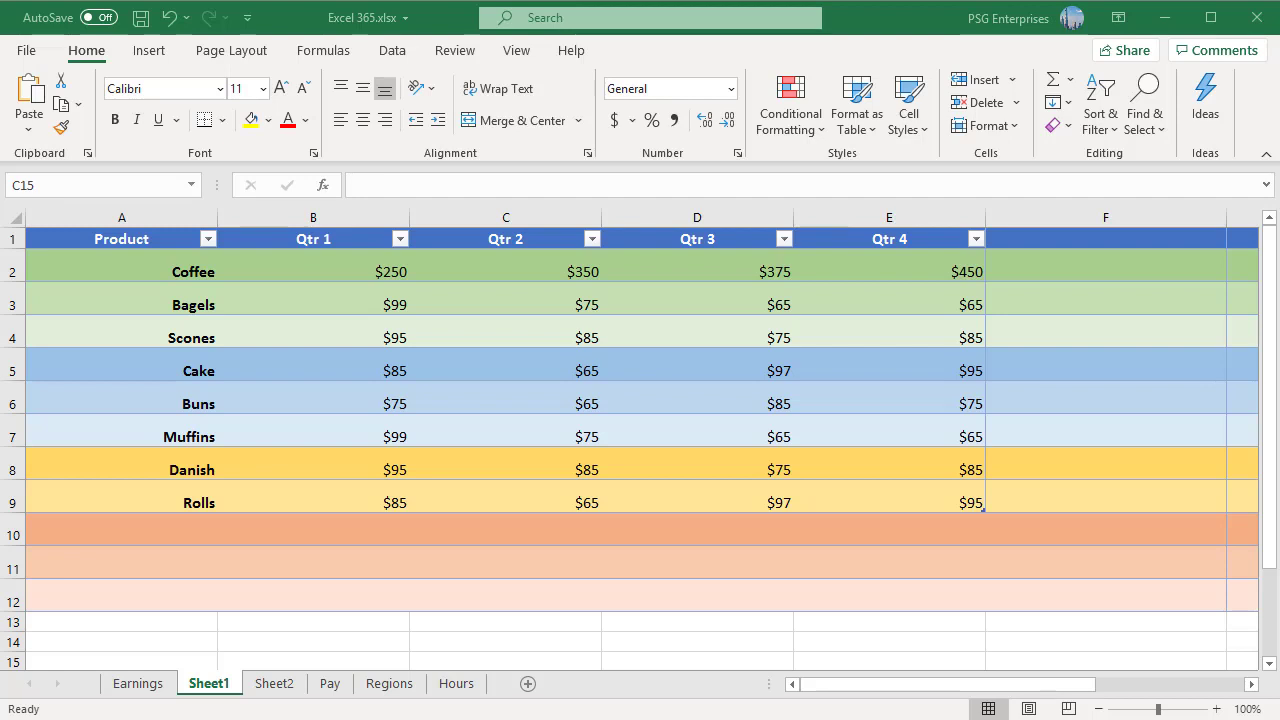
mouse_move(58, 238)
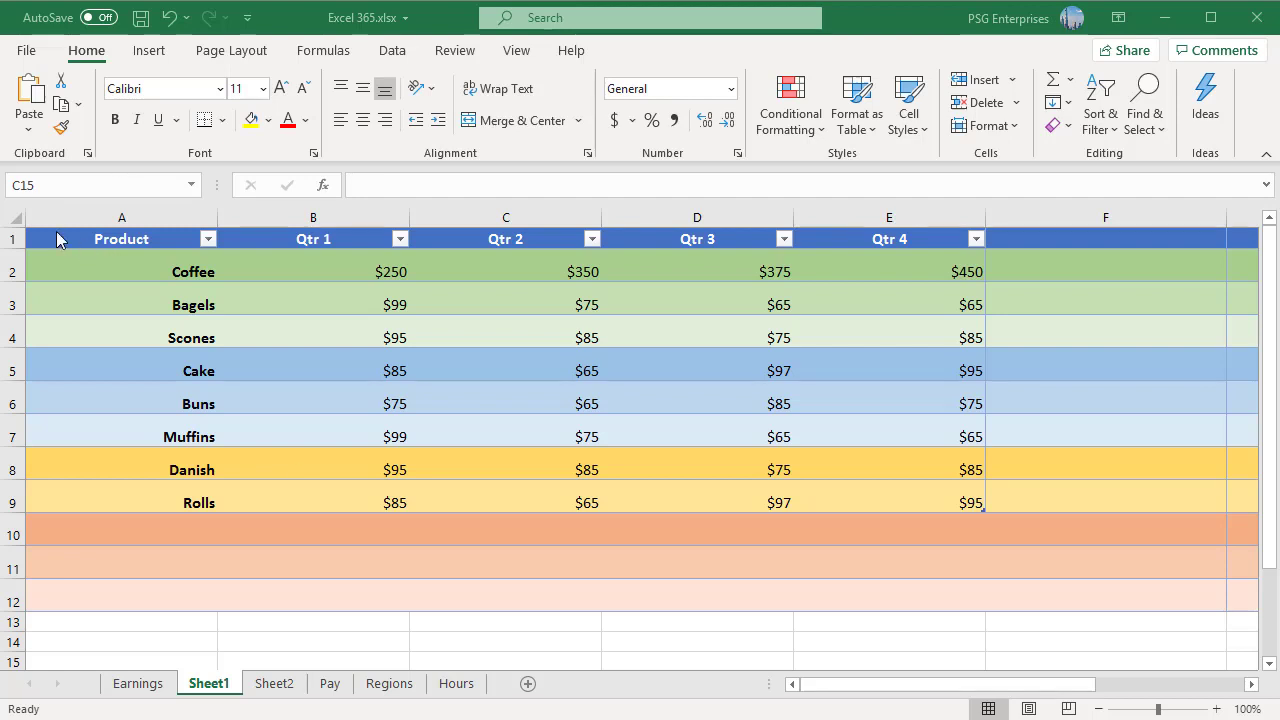
mouse_move(854, 464)
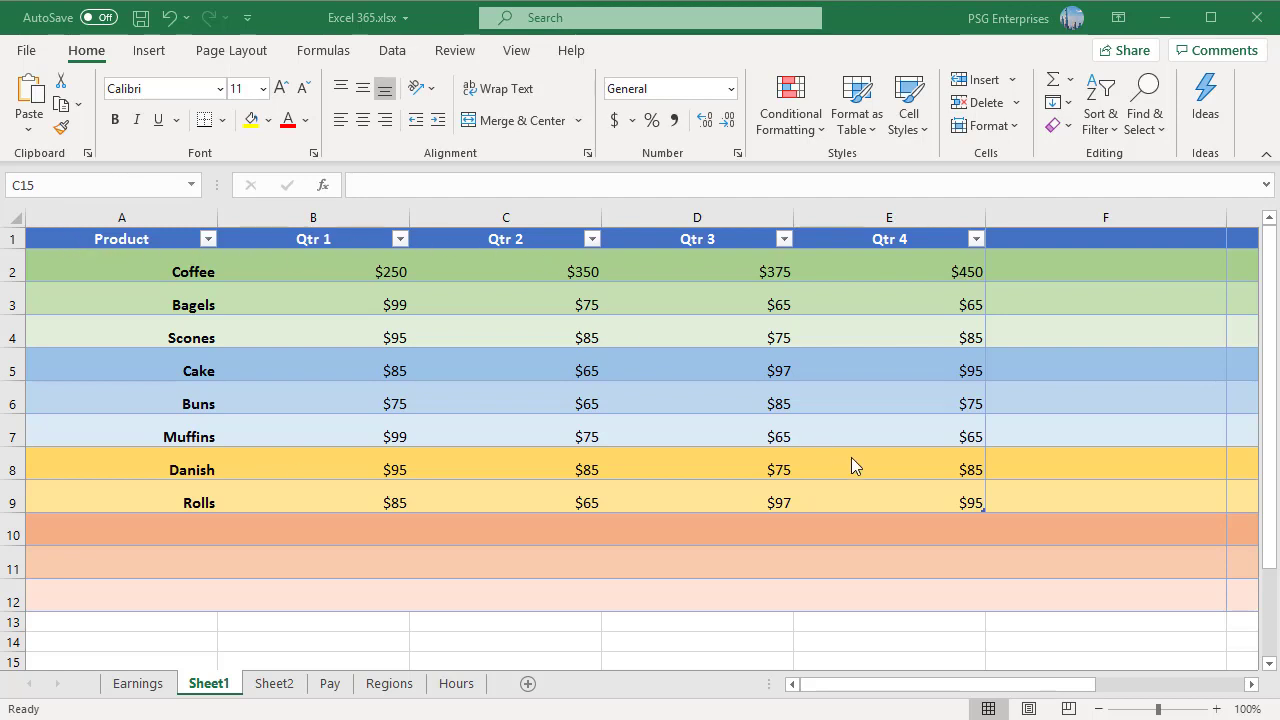
Enter =SUM(B2:B9) in B10 to total Qtr 1 sales at $883
text(=S)
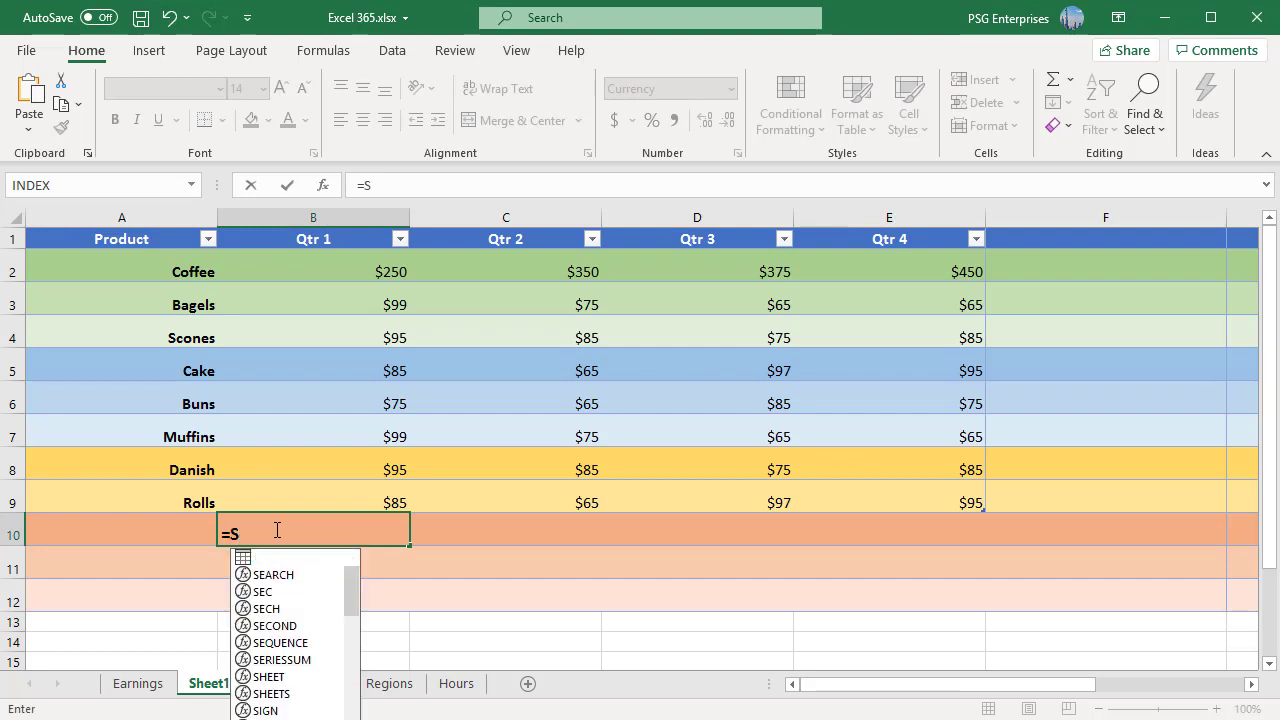
text(UM)
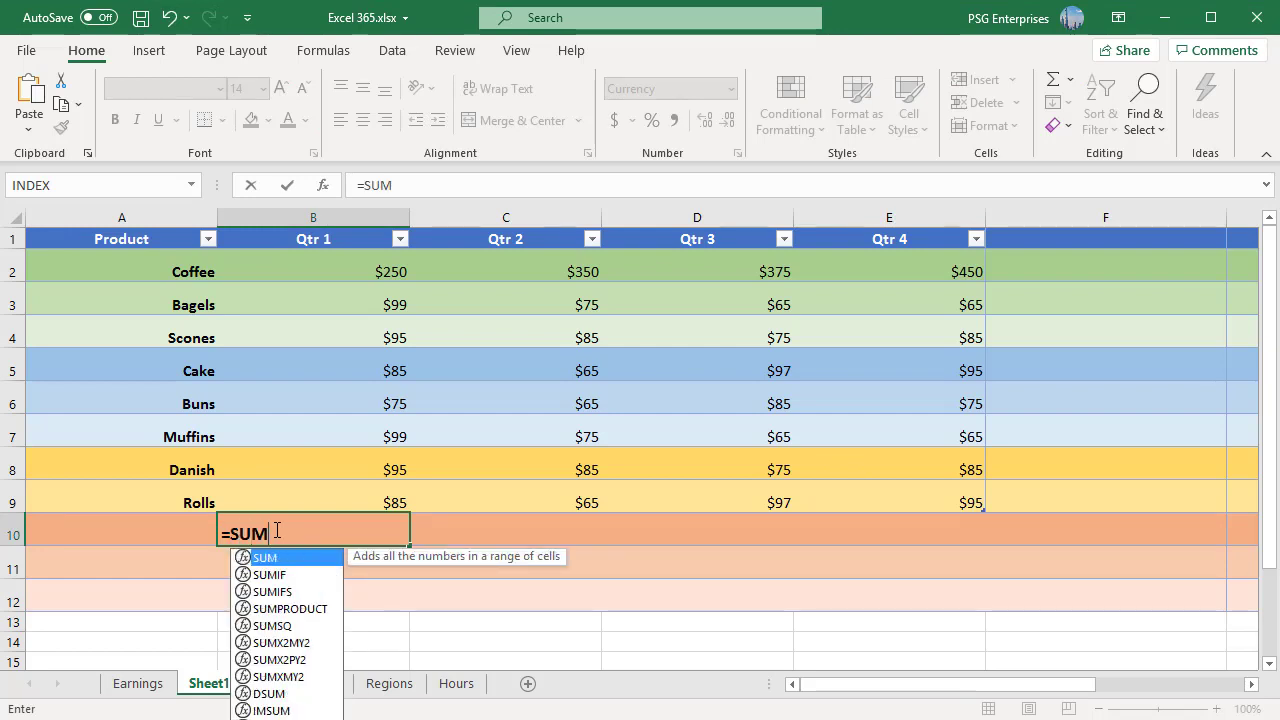
text(()
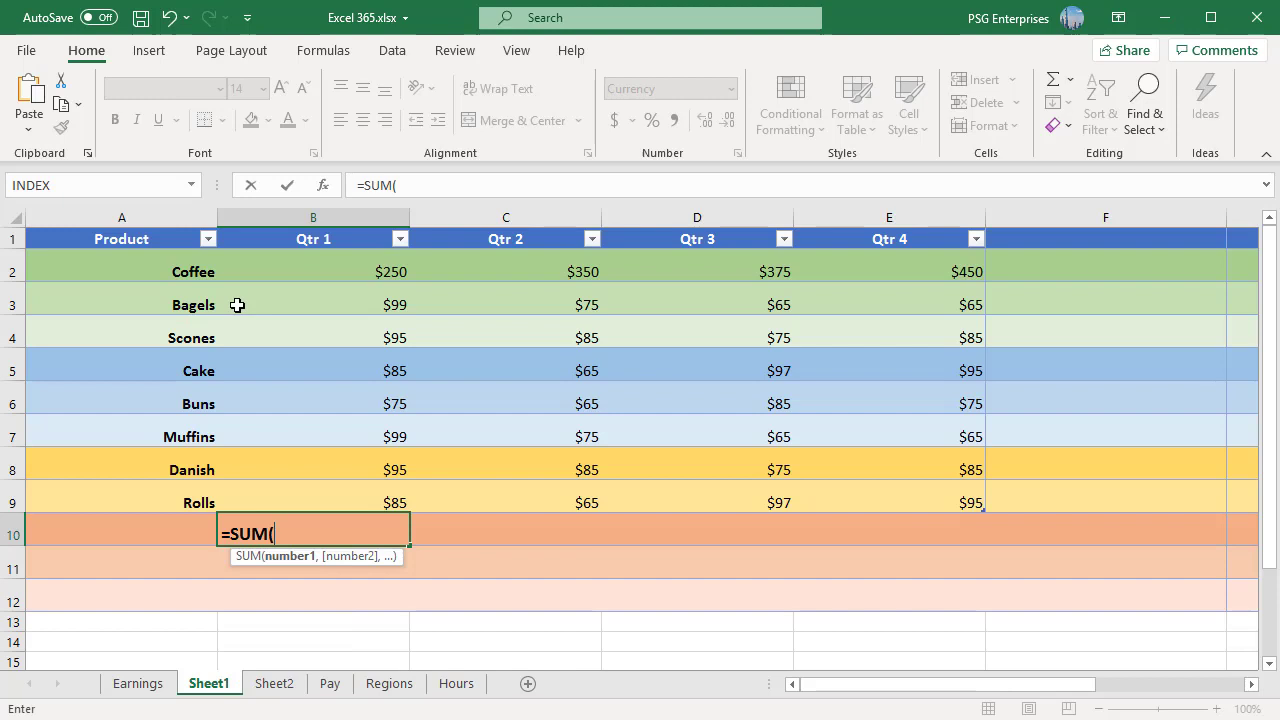
click(313, 271)
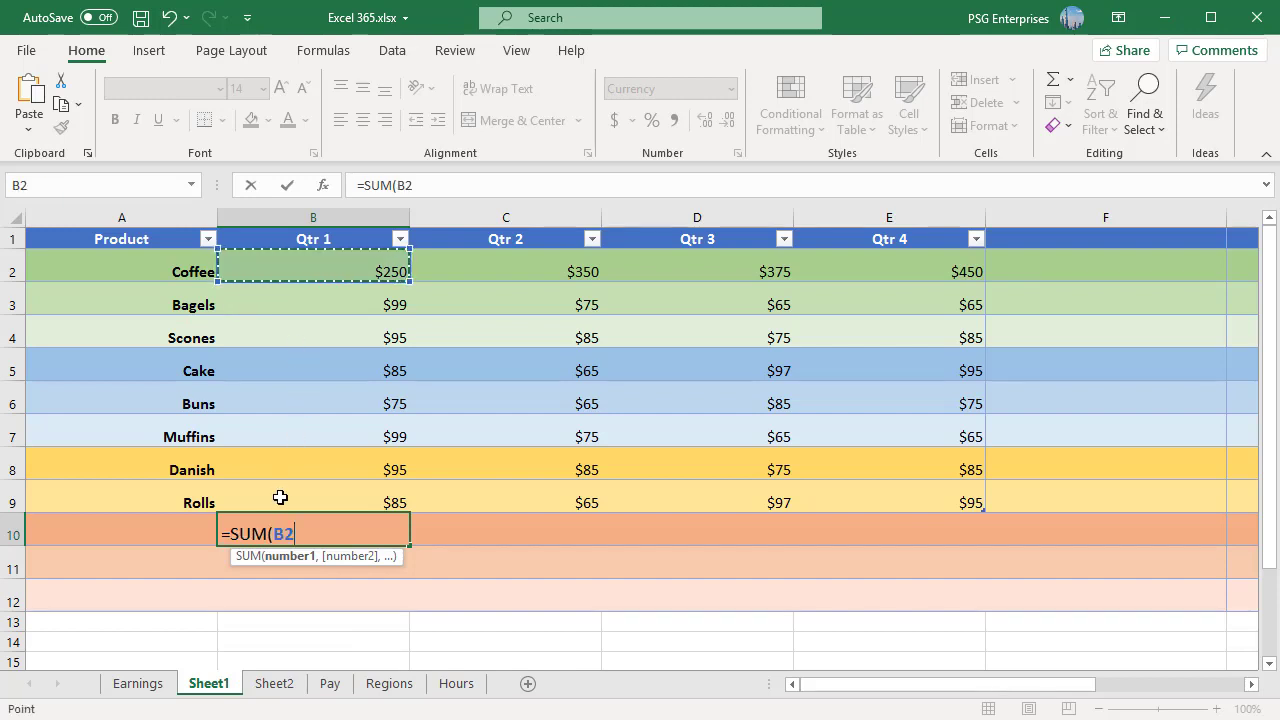
drag(313, 271, 313, 502)
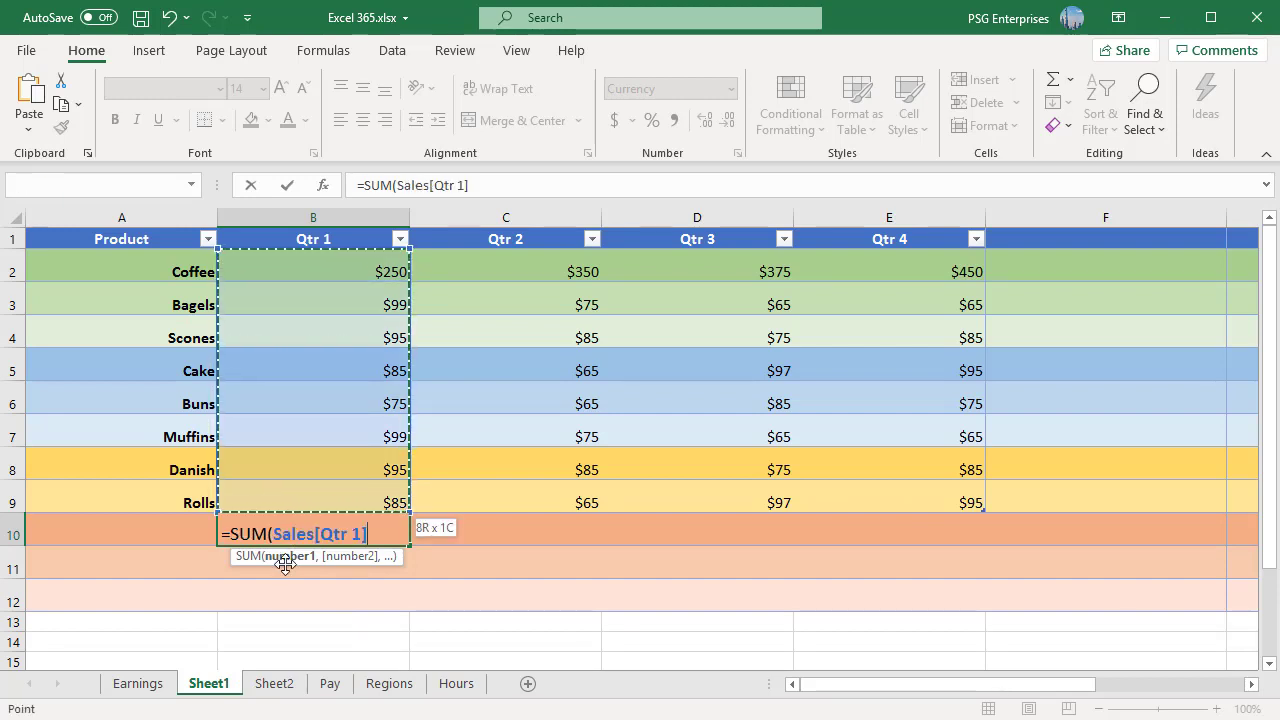
mouse_move(360, 573)
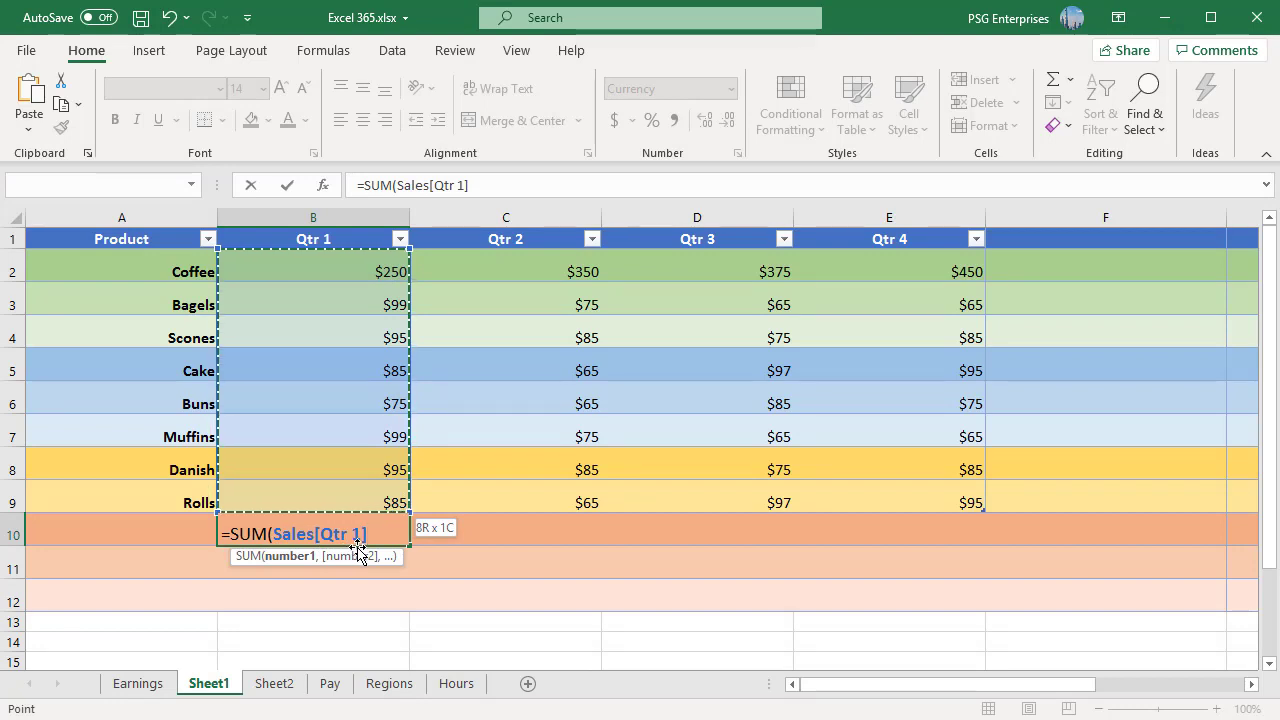
key(Enter)
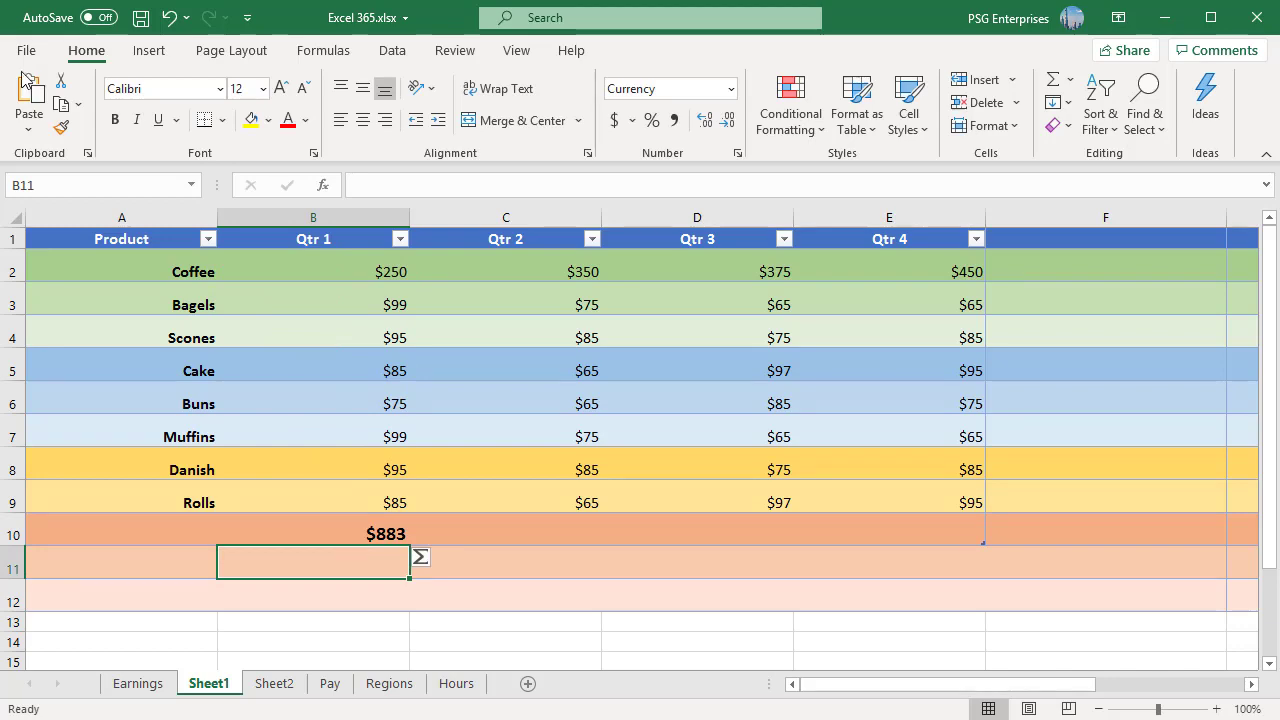
Uncheck 'Use table names in formulas' in Excel's Formulas options and confirm
click(30, 50)
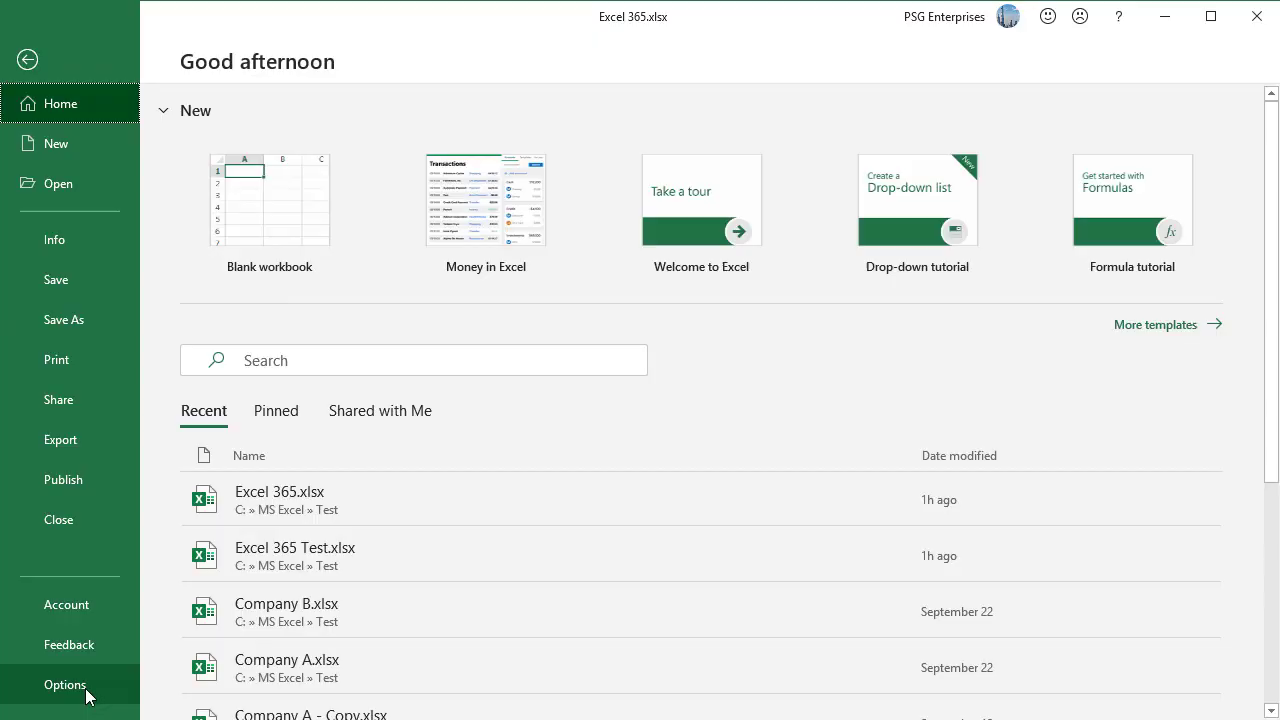
click(64, 685)
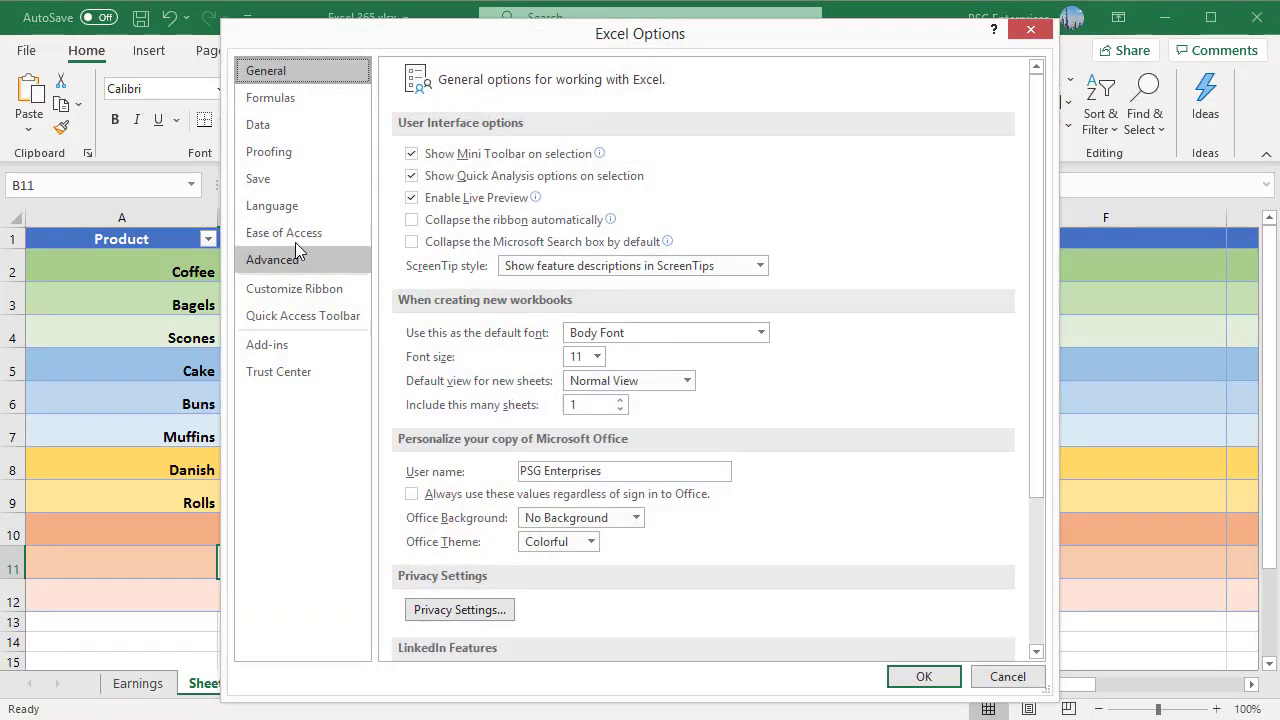
click(270, 97)
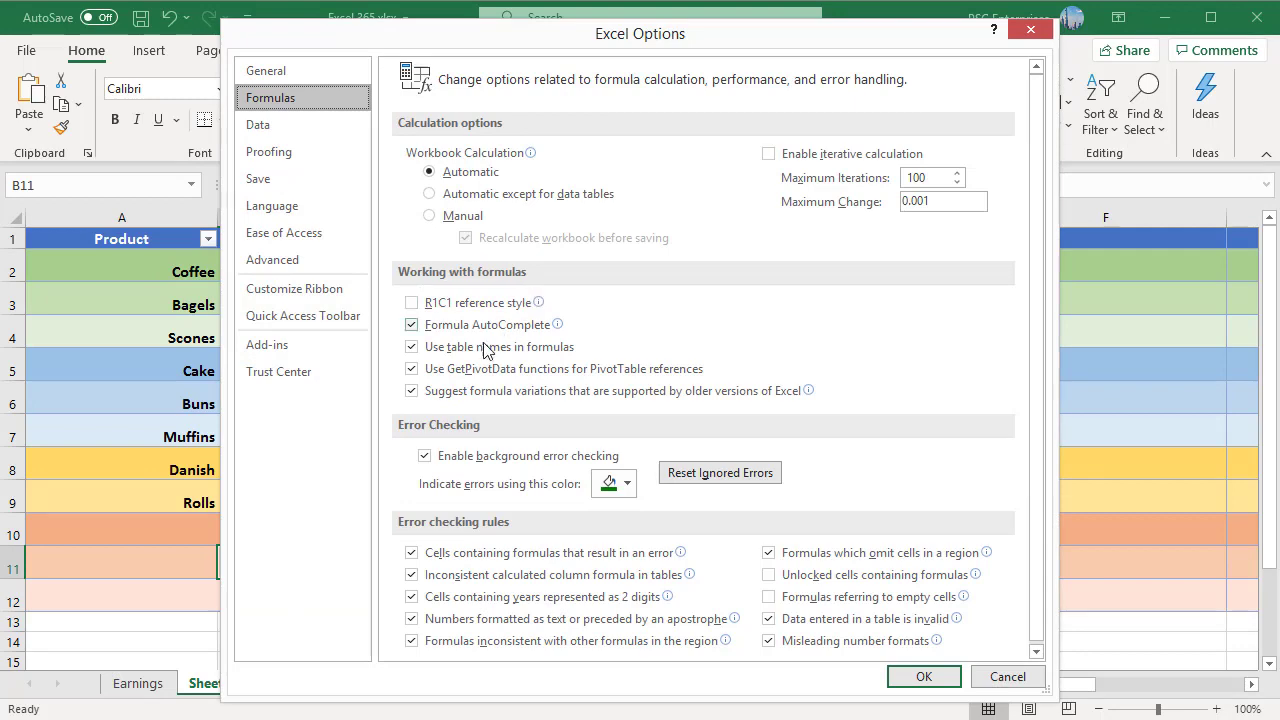
click(412, 346)
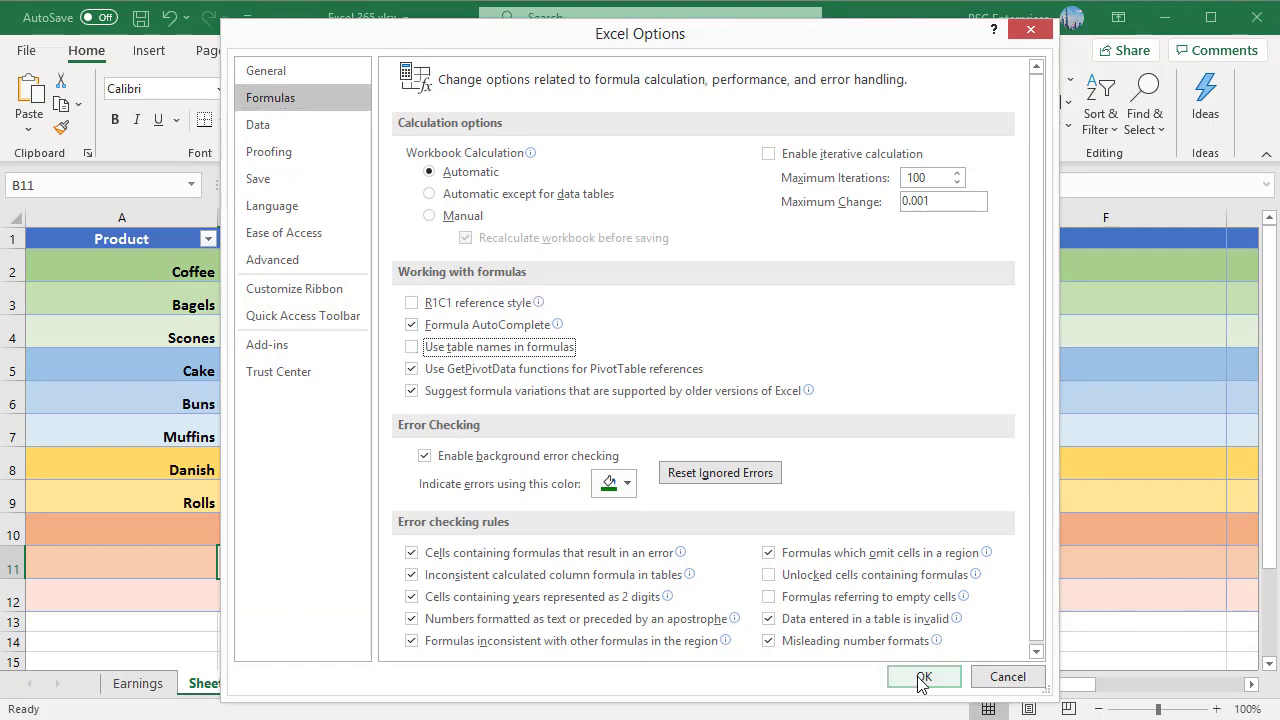
click(926, 677)
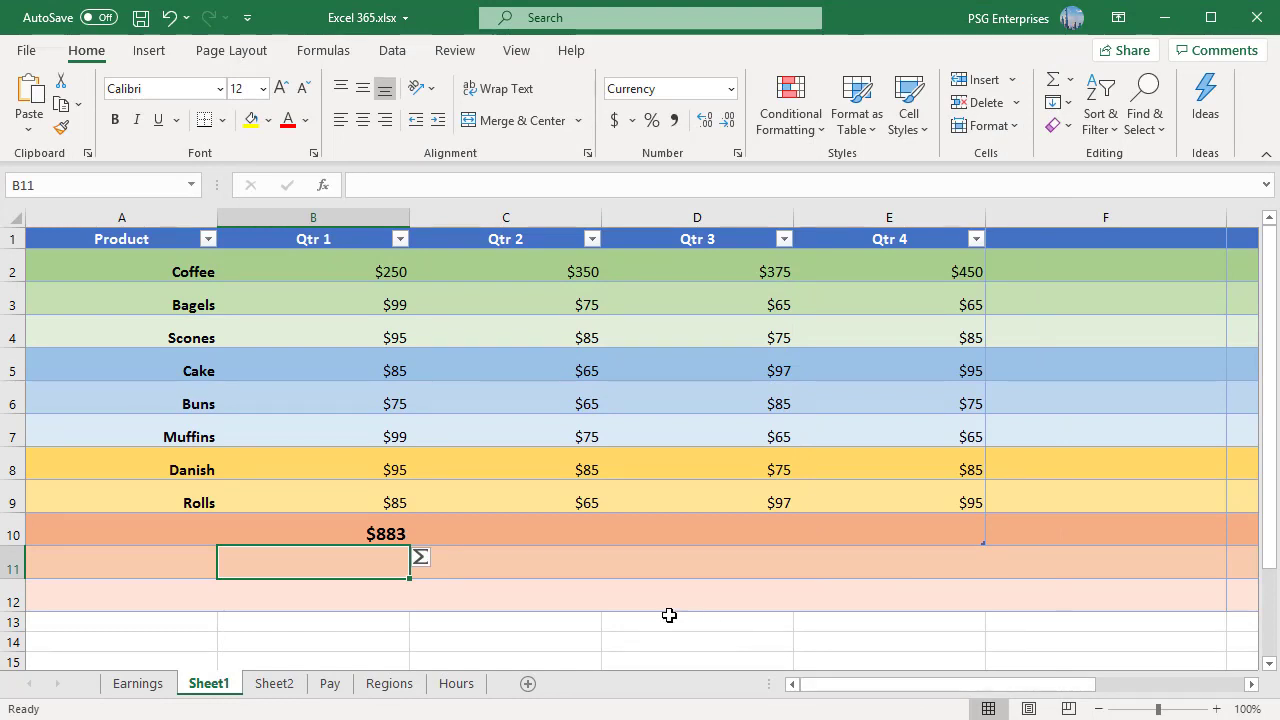
click(317, 533)
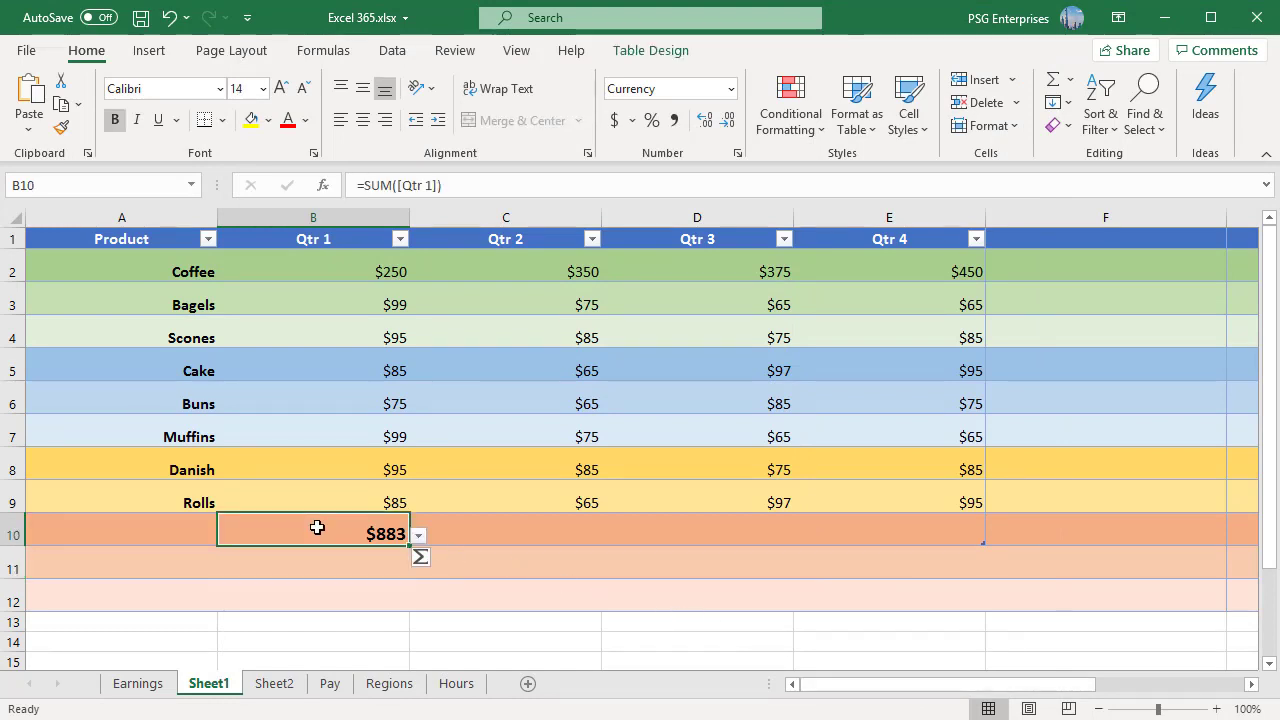
double_click(317, 532)
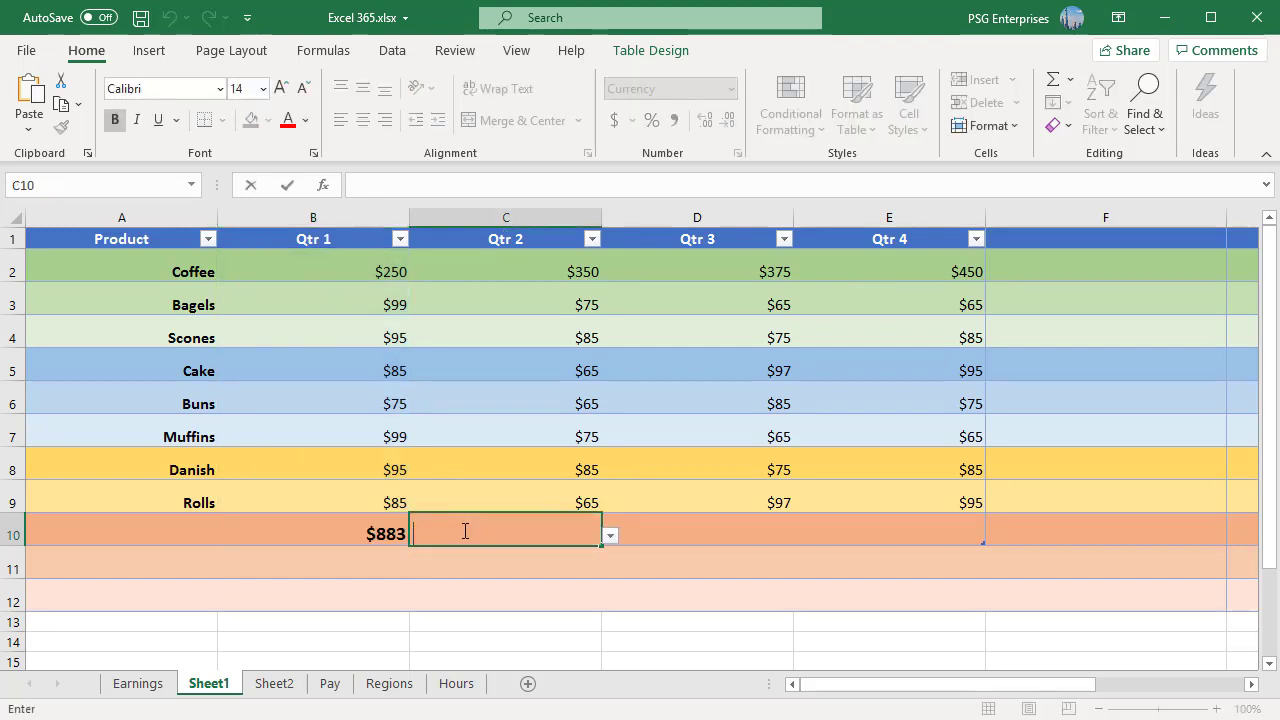
Enter =SUM(C2:C9) in C10 to total Qtr 2 sales at $865
text(=)
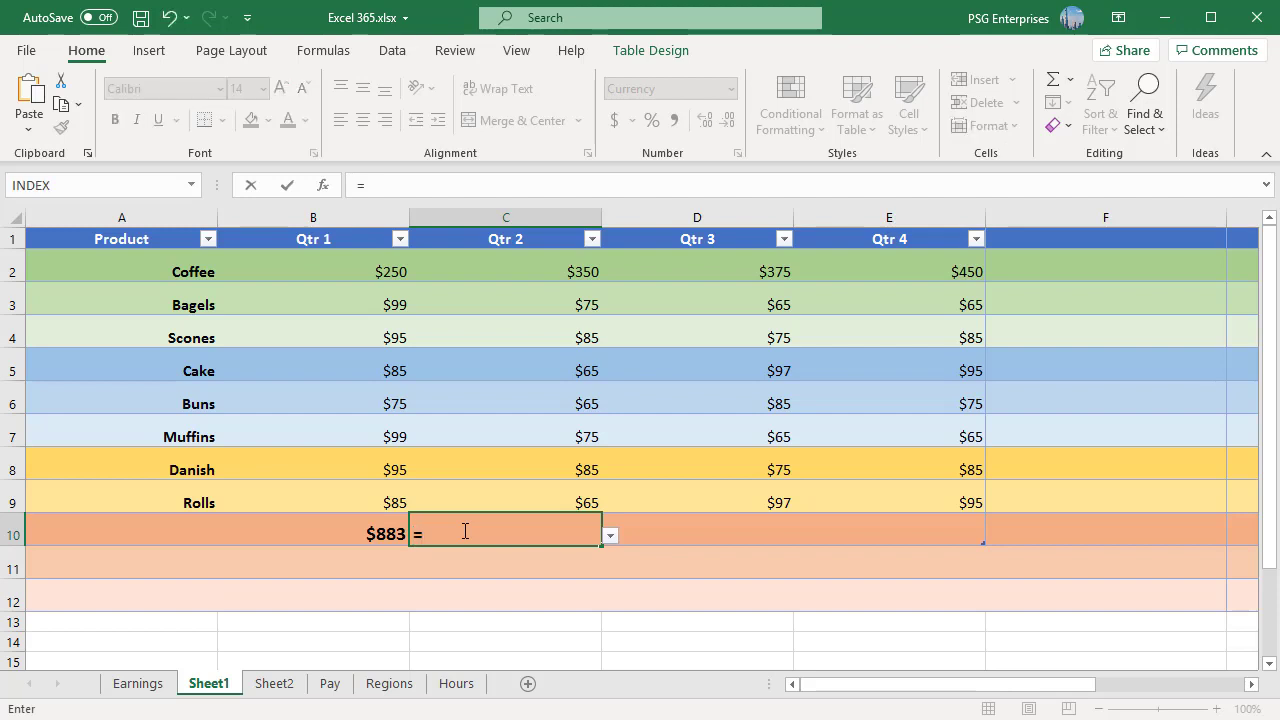
text(SUM)
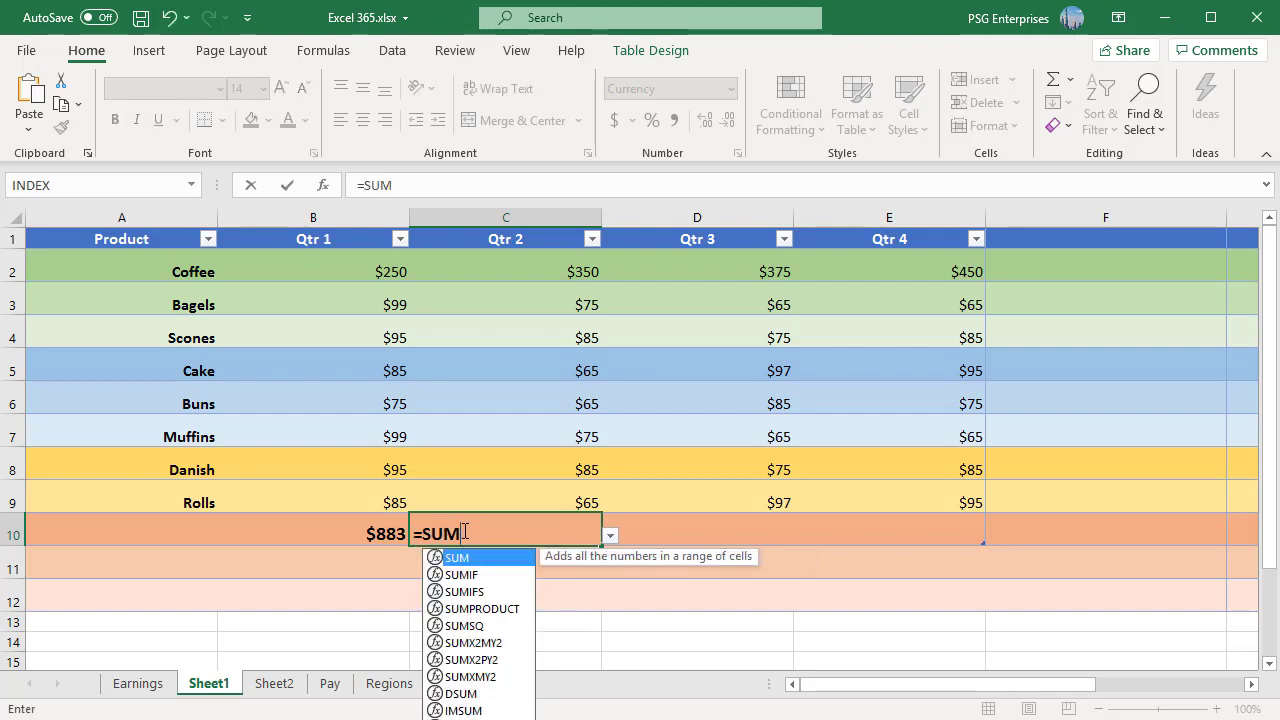
text(()
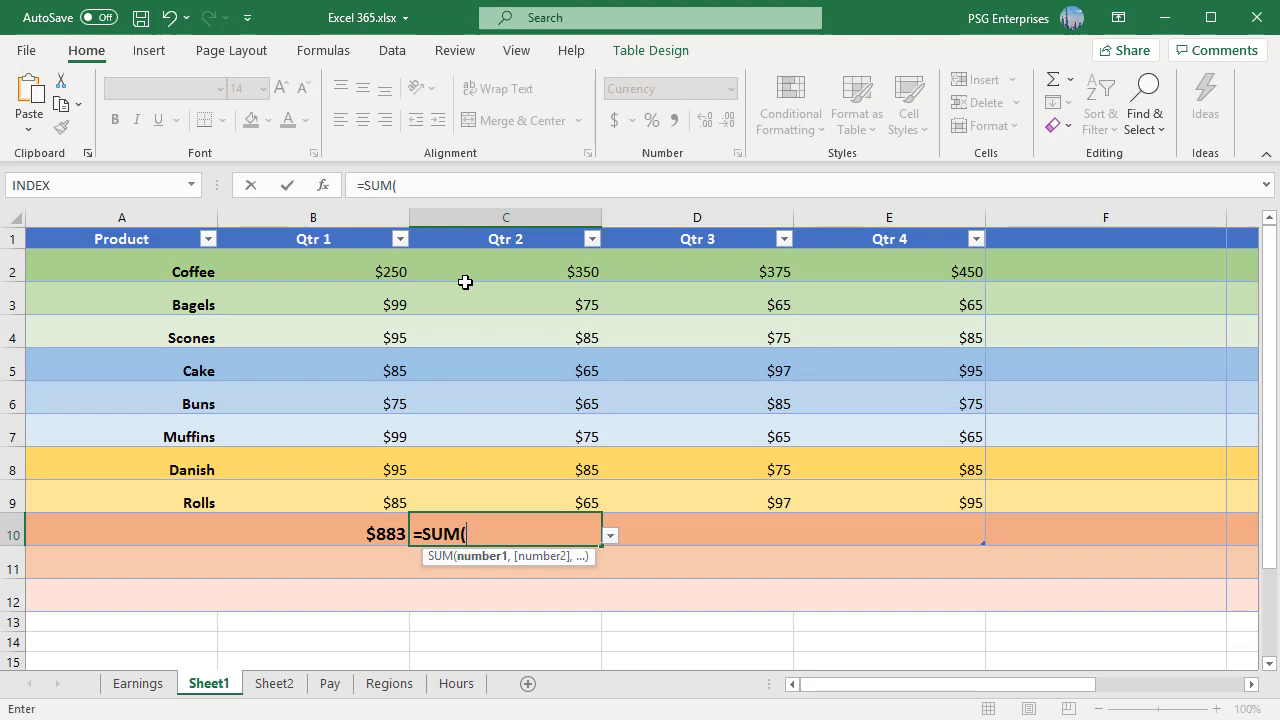
click(505, 271)
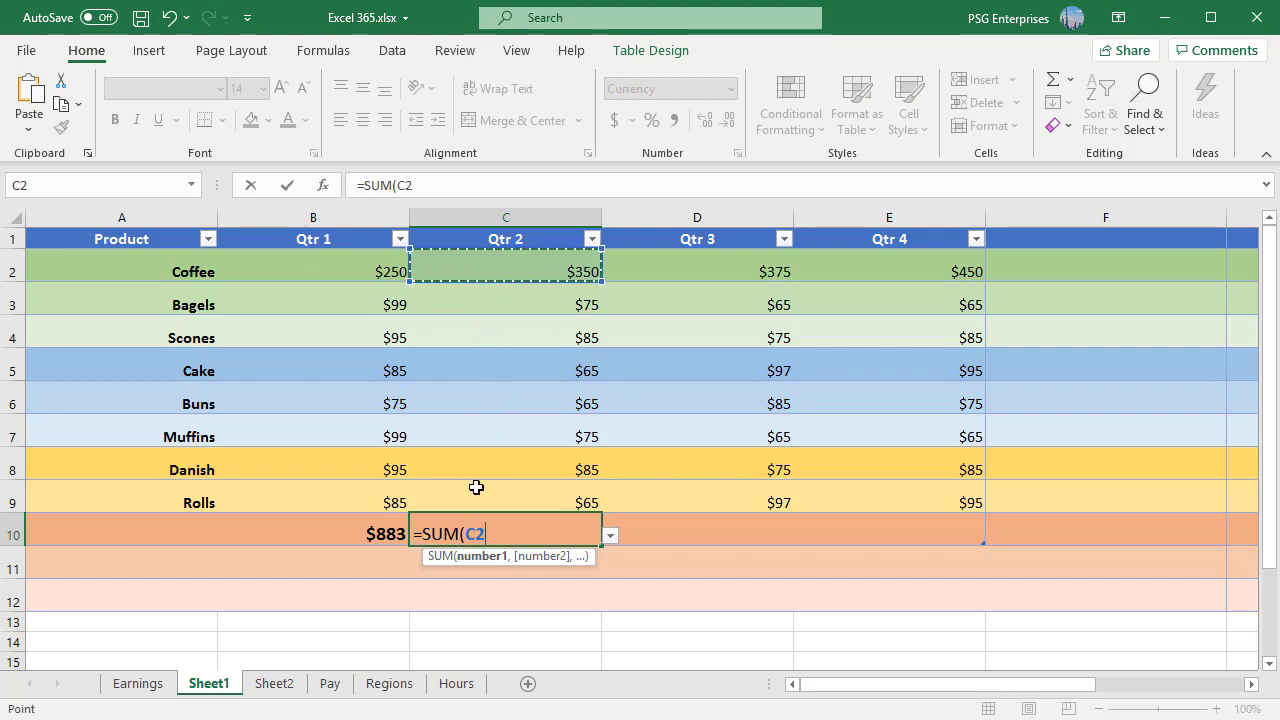
drag(505, 271, 535, 502)
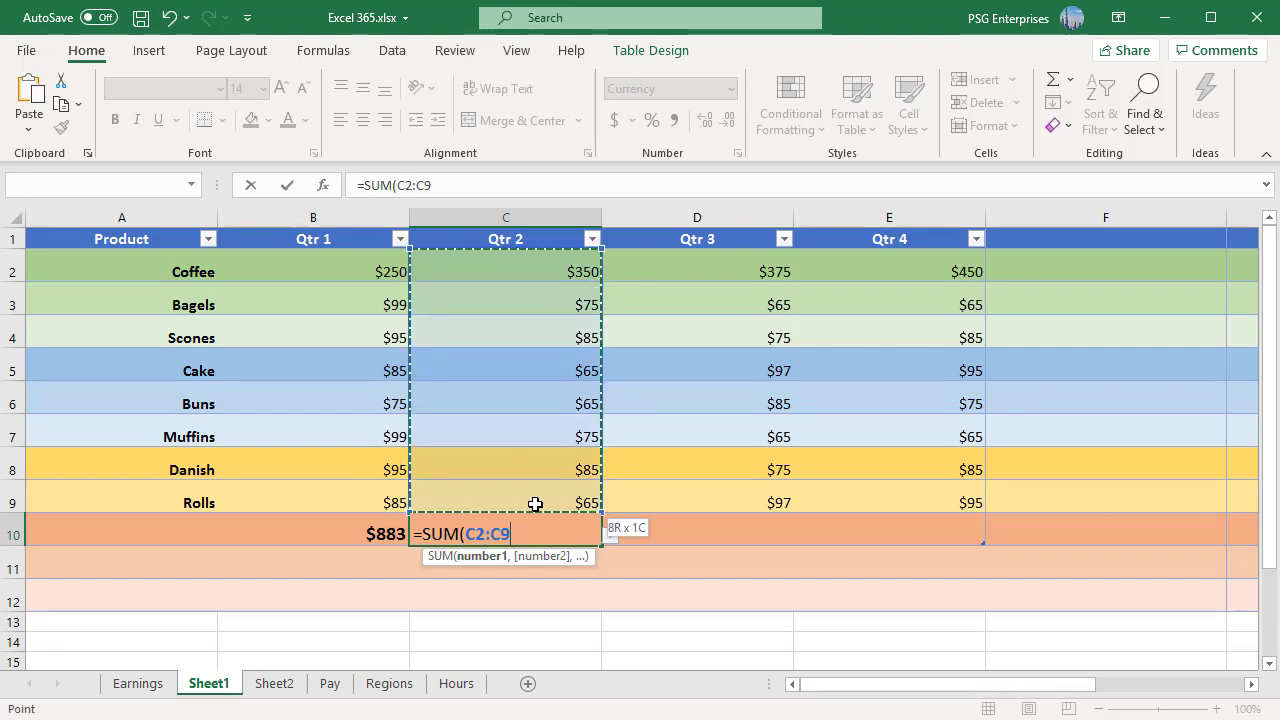
key(Enter)
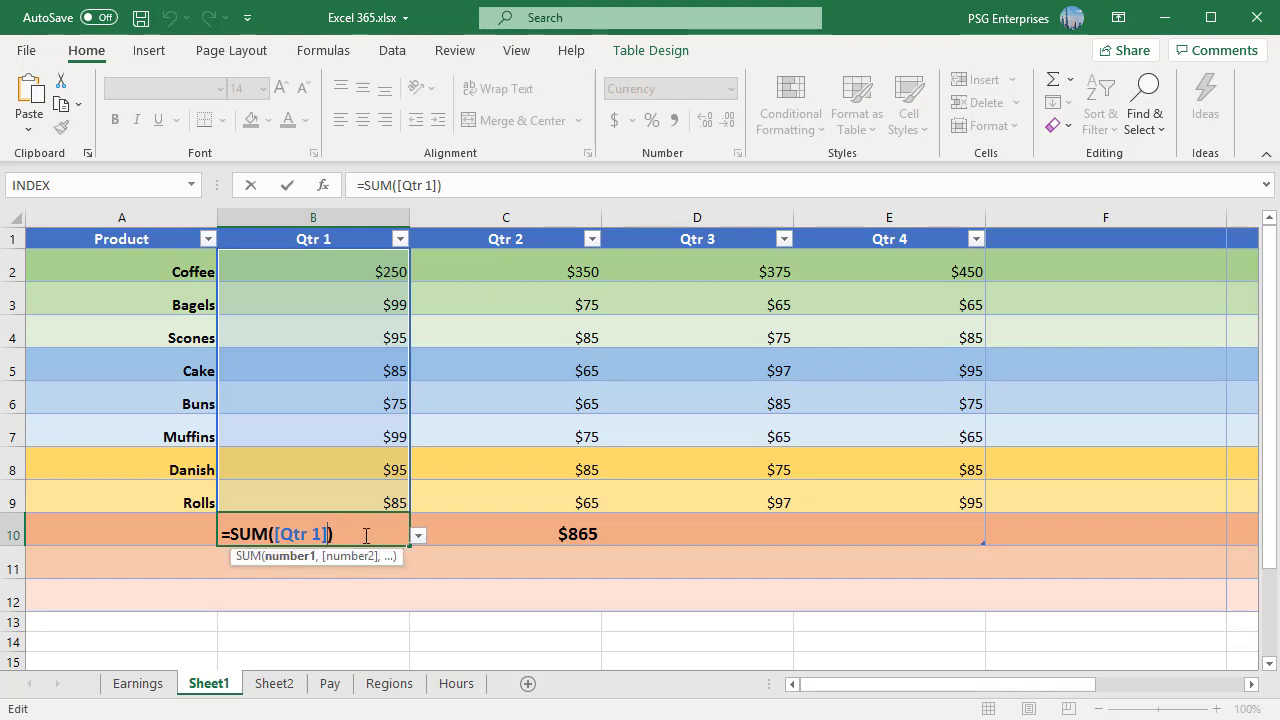
Add C2:C9 to the B10 SUM formula so it shows $1,748
text(,)
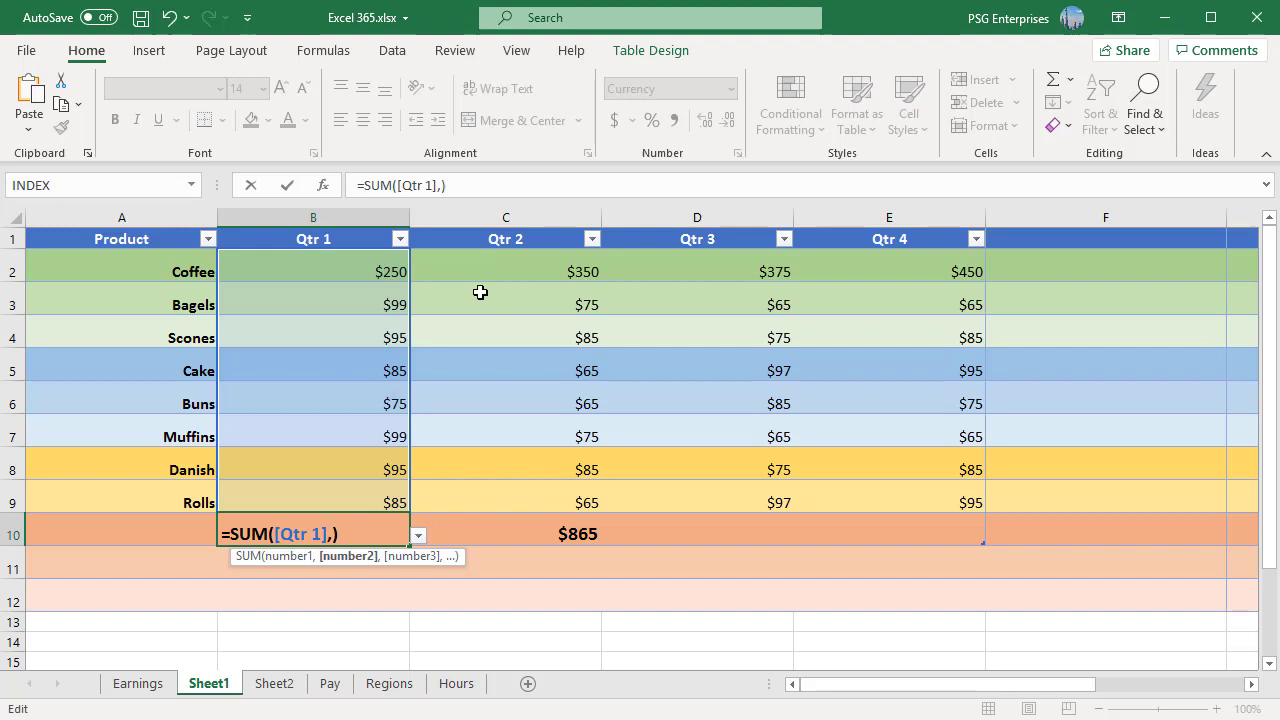
click(505, 271)
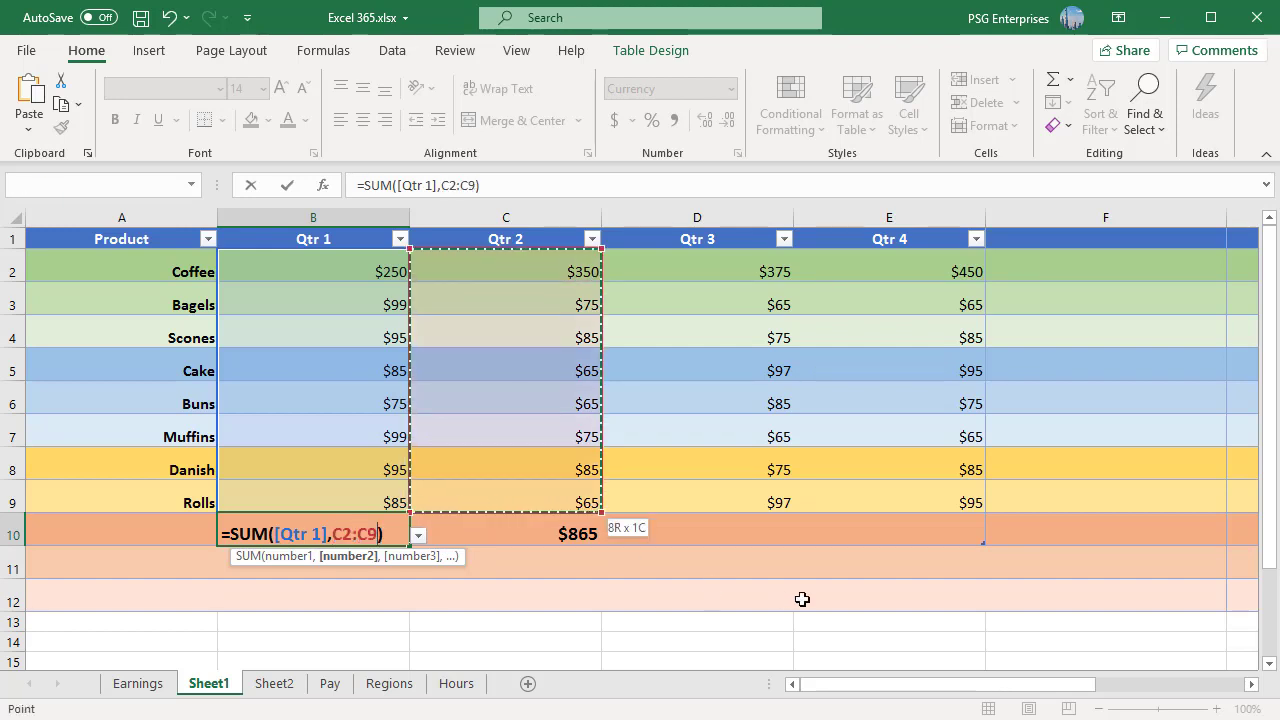
mouse_move(372, 544)
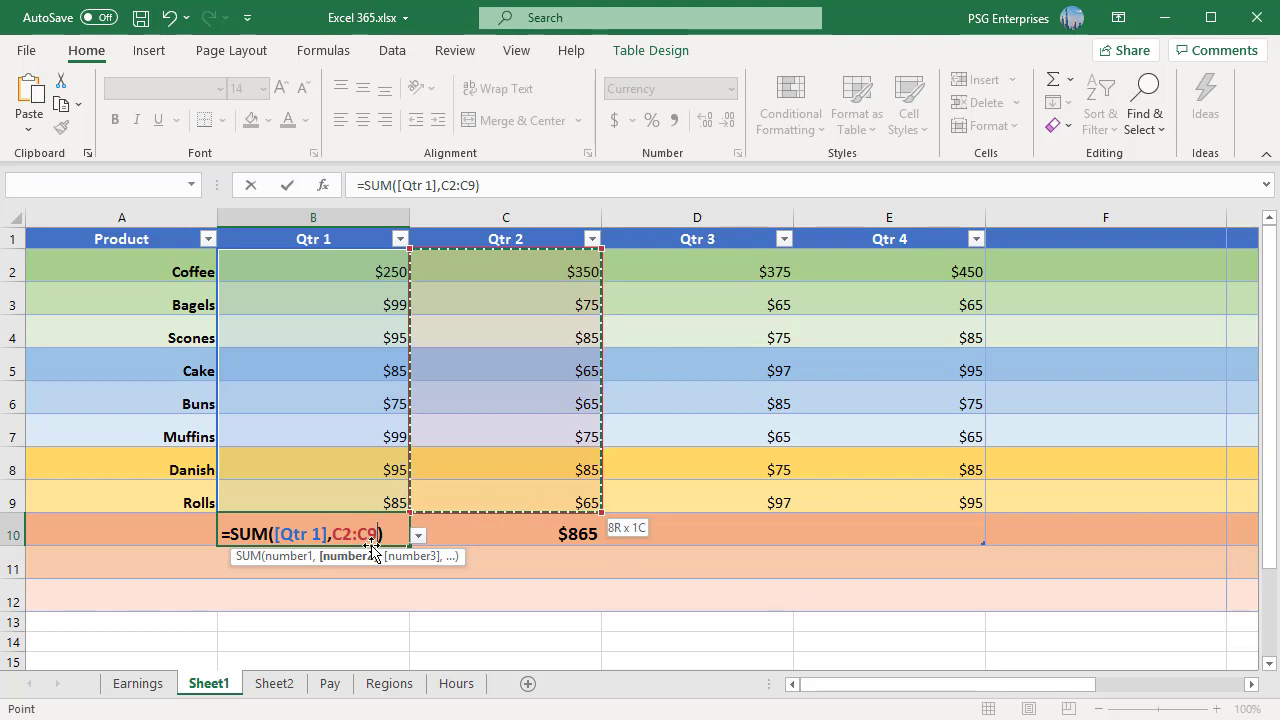
key(Enter)
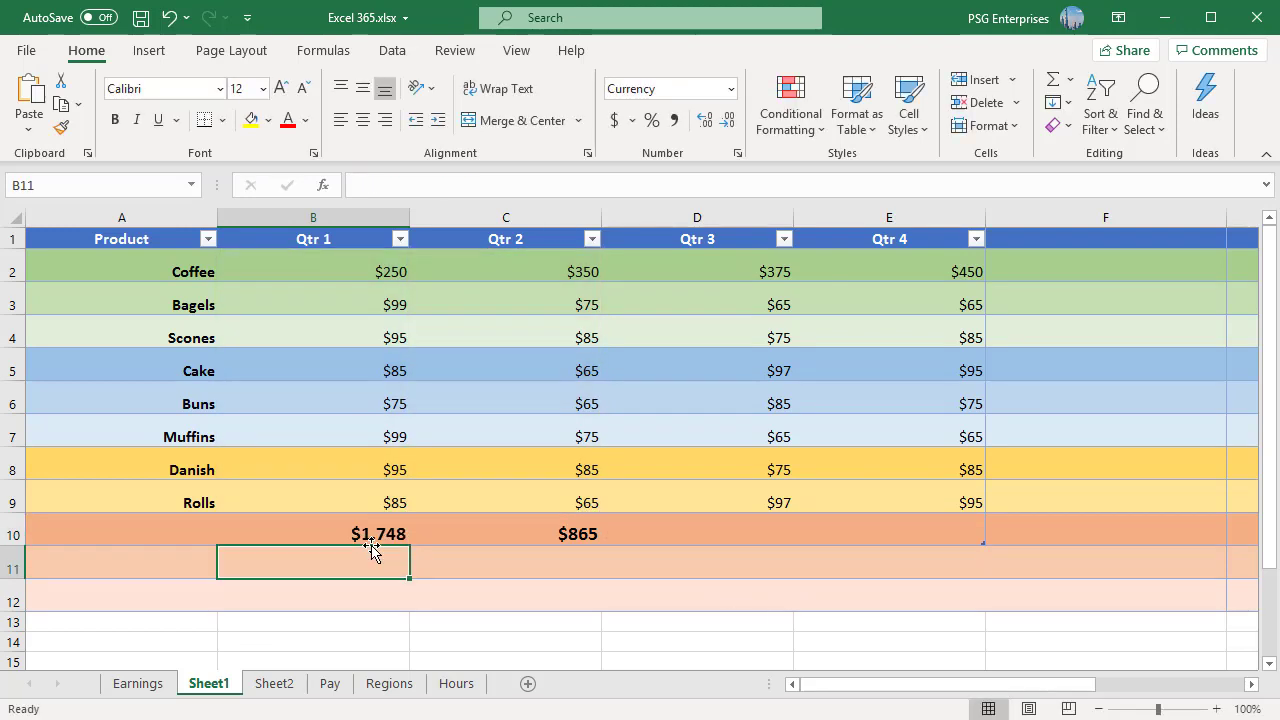